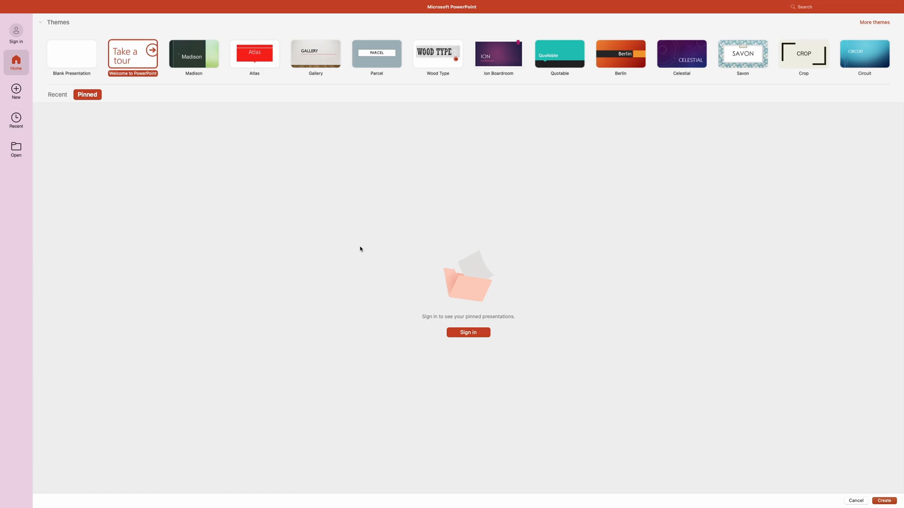
mouse_move(46, 40)
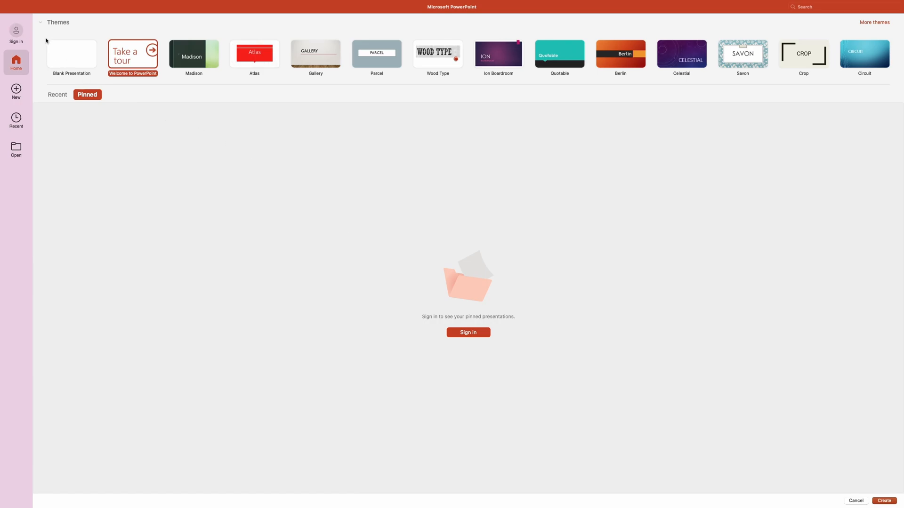
Step: Create a new blank presentation from the start gallery
left_click(71, 55)
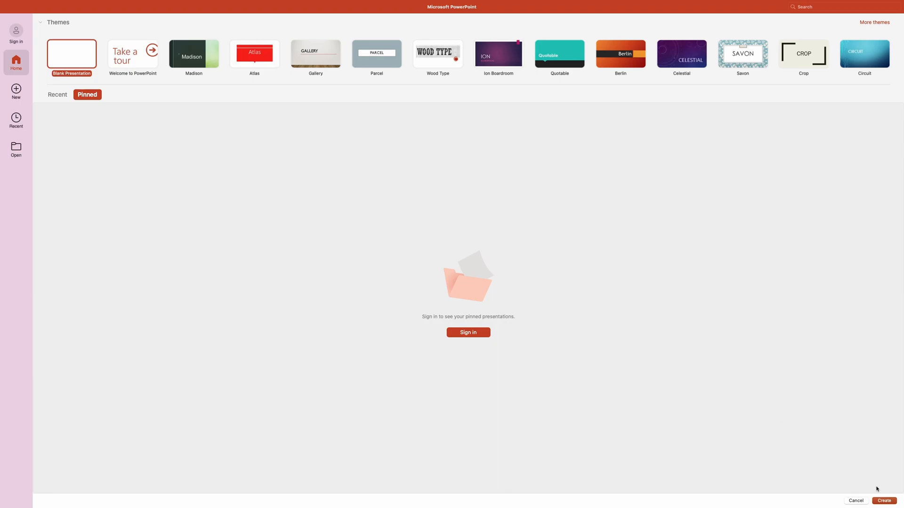
left_click(883, 500)
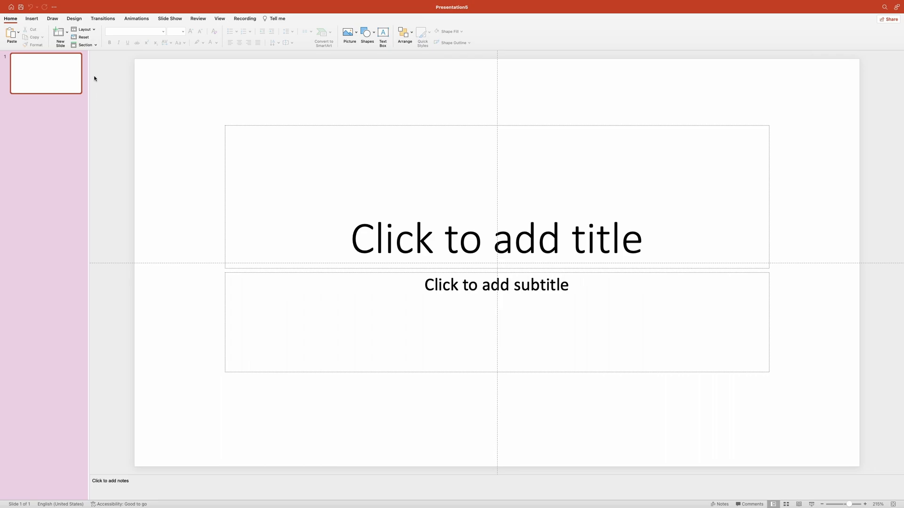
Step: Bring up the File menu commands over the new presentation
left_click(56, 4)
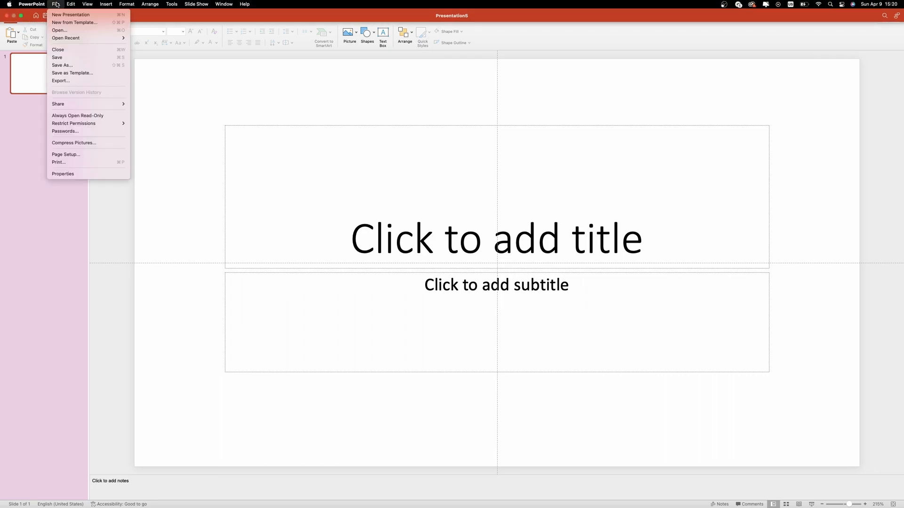
mouse_move(71, 15)
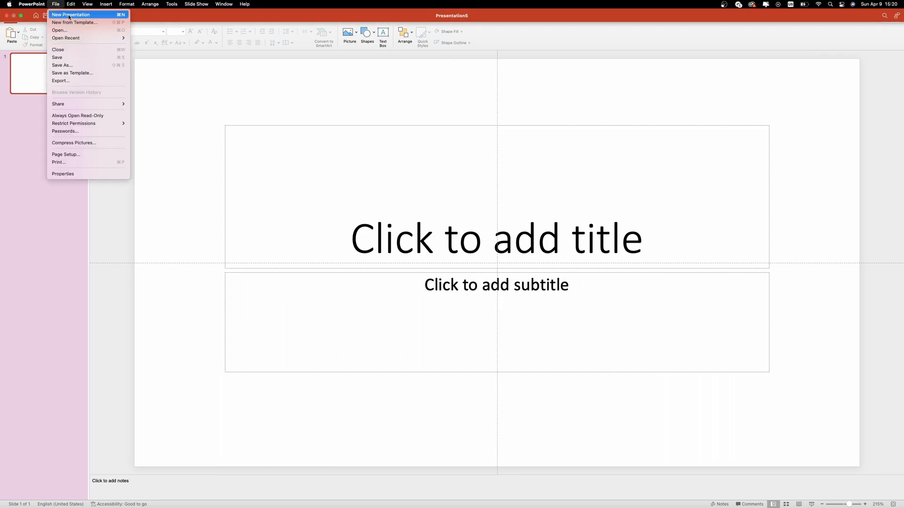
mouse_move(122, 210)
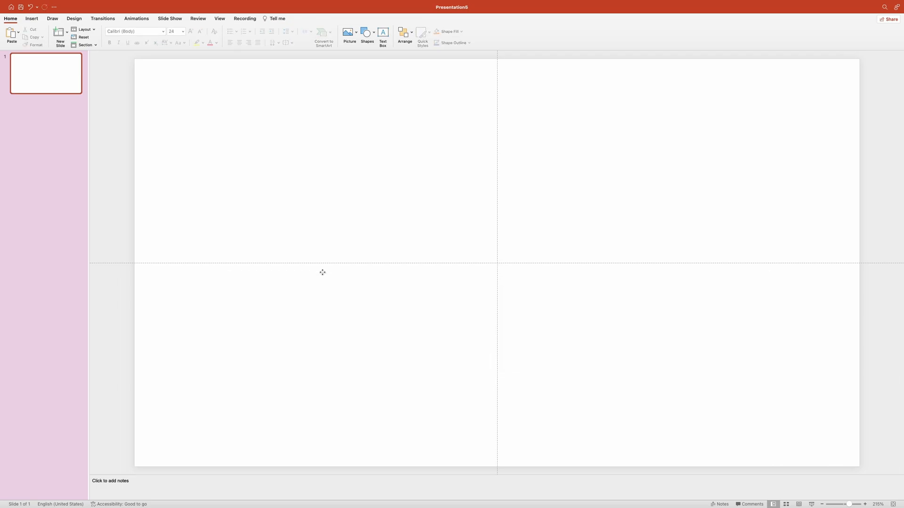
mouse_move(317, 269)
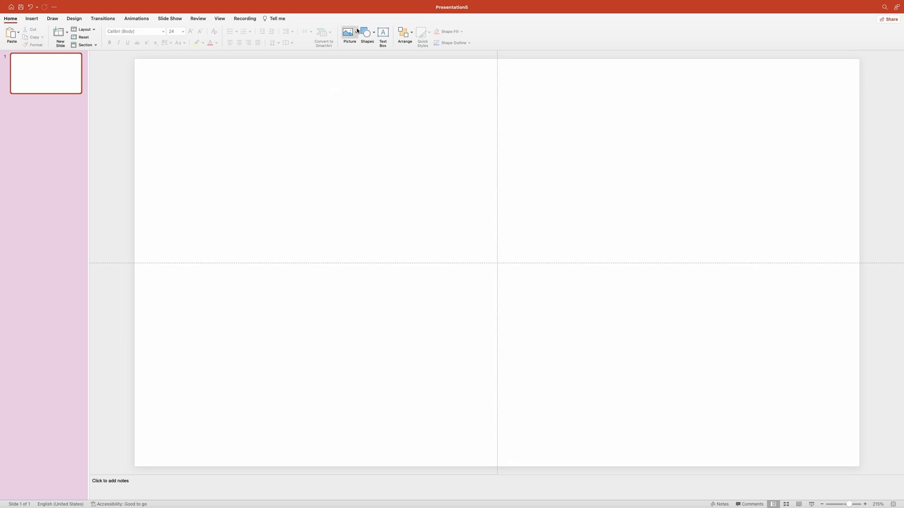
Step: Insert the last JPEG photo from the assets folder onto the blank slide
left_click(349, 32)
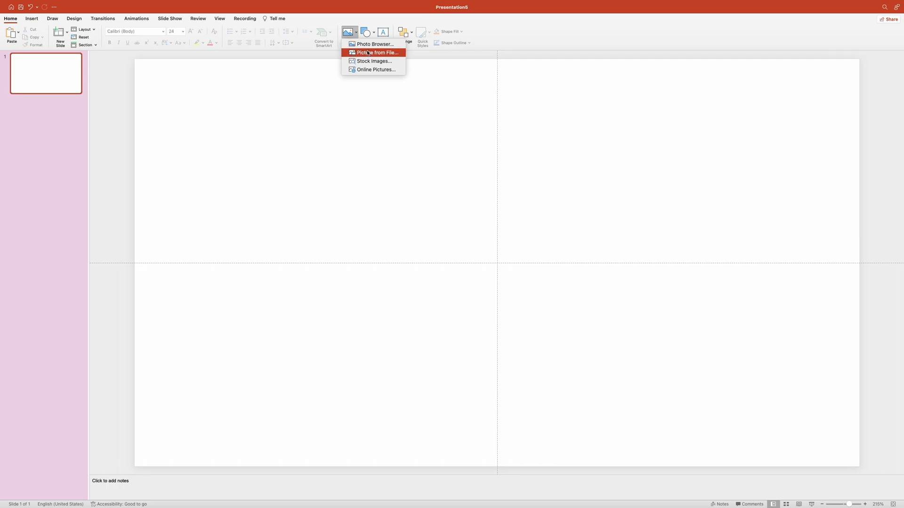
left_click(375, 53)
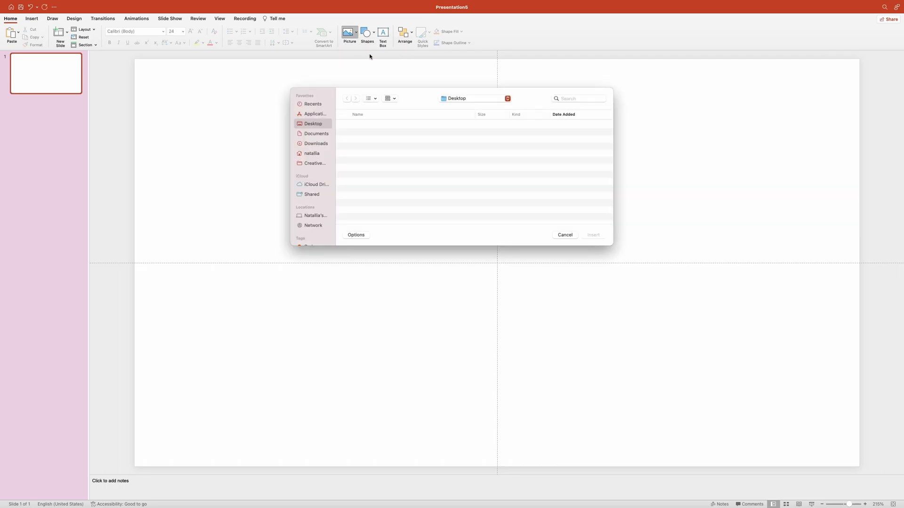
left_click(470, 97)
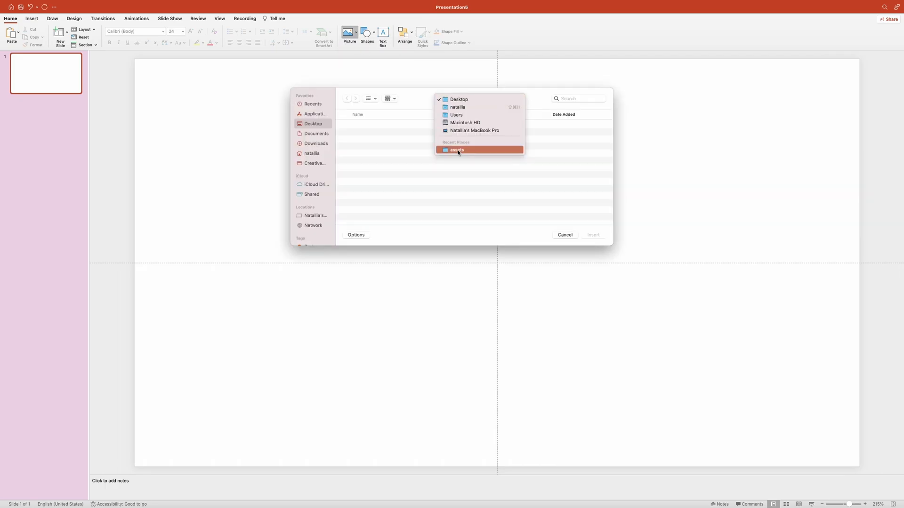
left_click(455, 149)
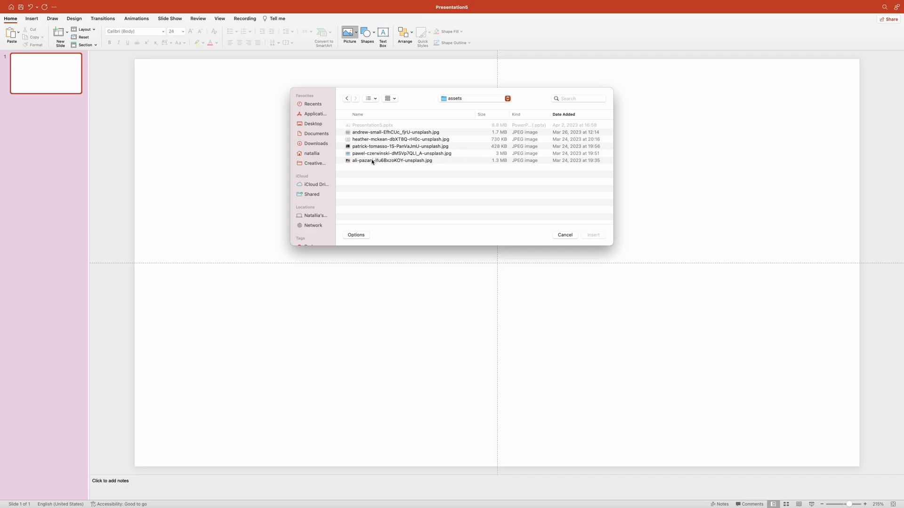
left_click(392, 160)
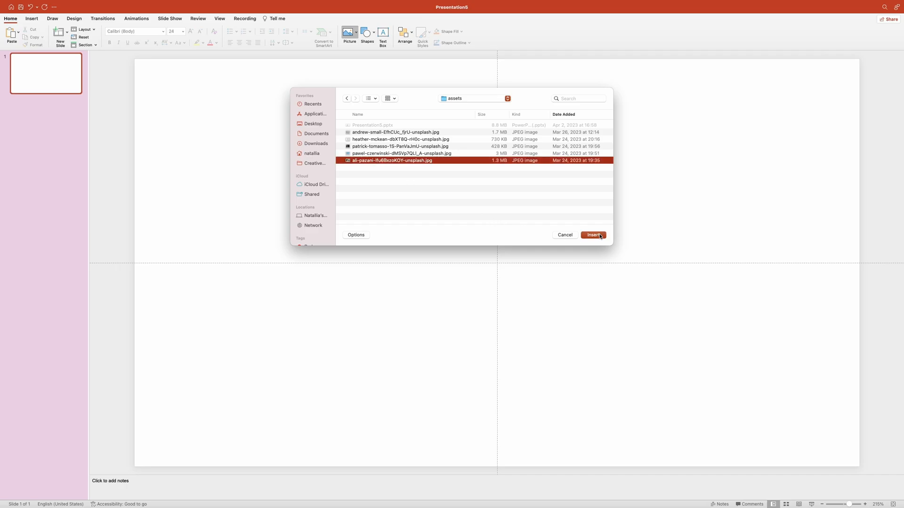
left_click(592, 235)
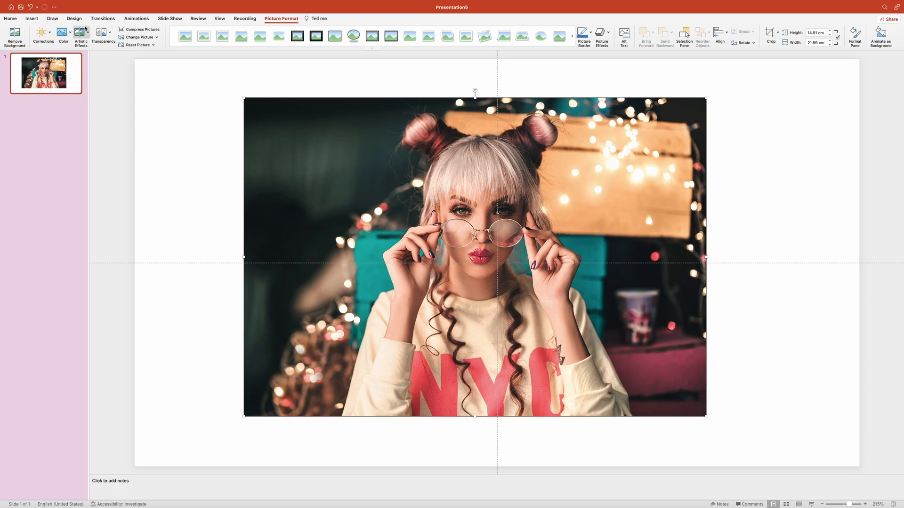
mouse_move(14, 36)
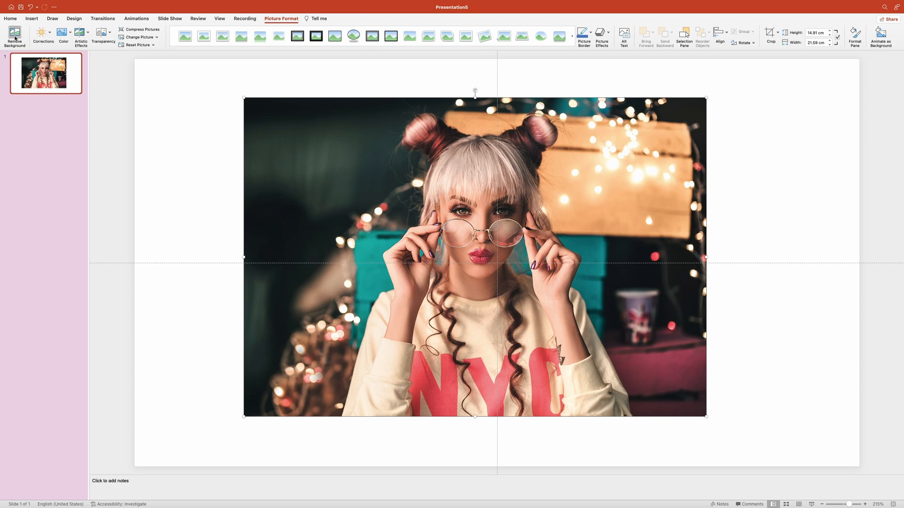
Step: Start Remove Background on the inserted photo so discard areas show magenta
left_click(14, 36)
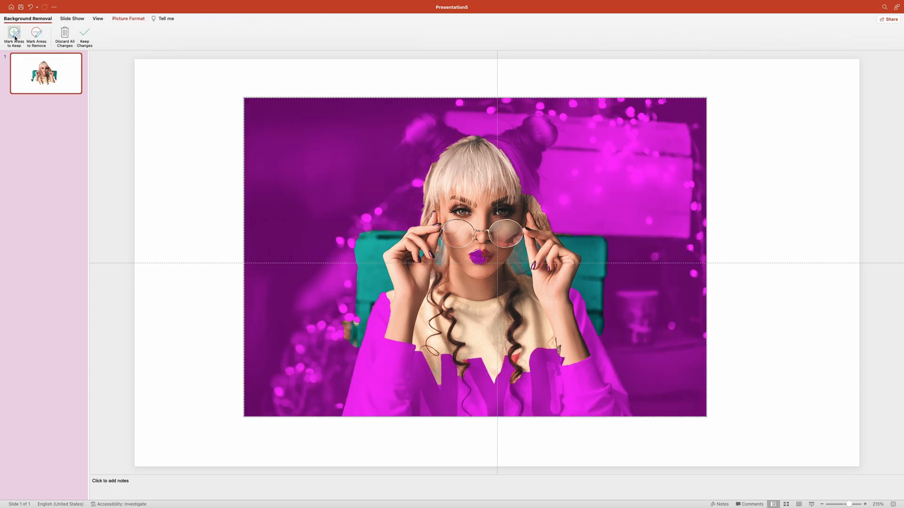
mouse_move(14, 34)
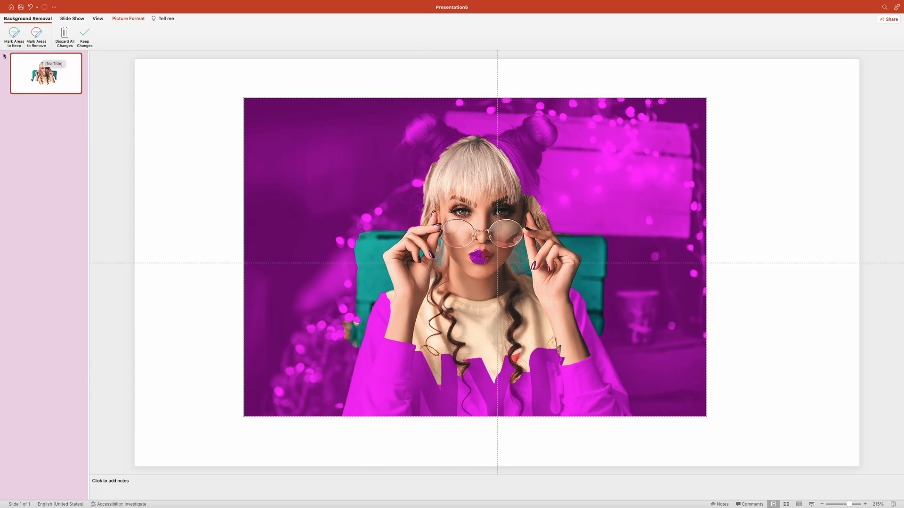
mouse_move(44, 53)
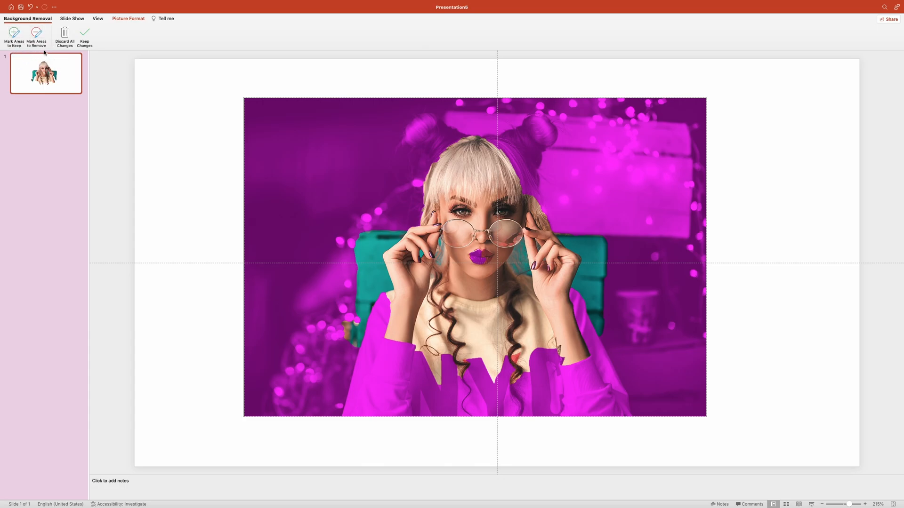
mouse_move(40, 53)
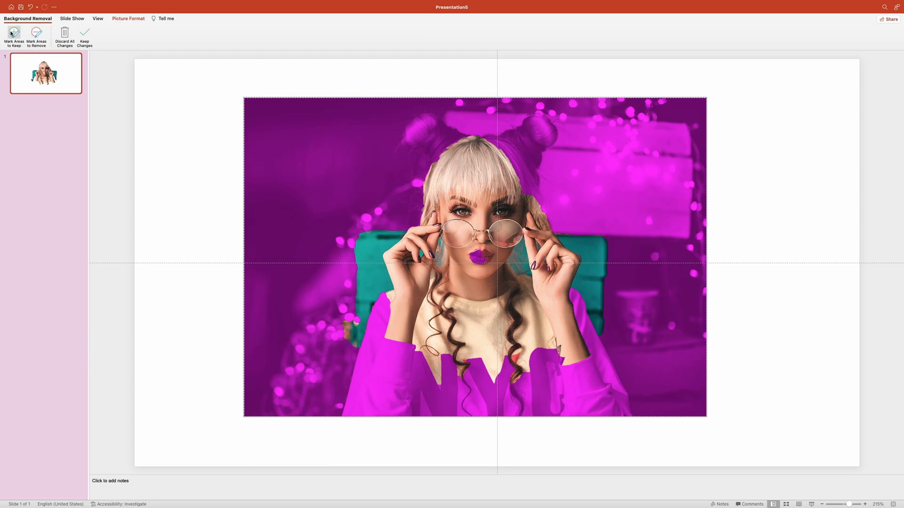
mouse_move(185, 123)
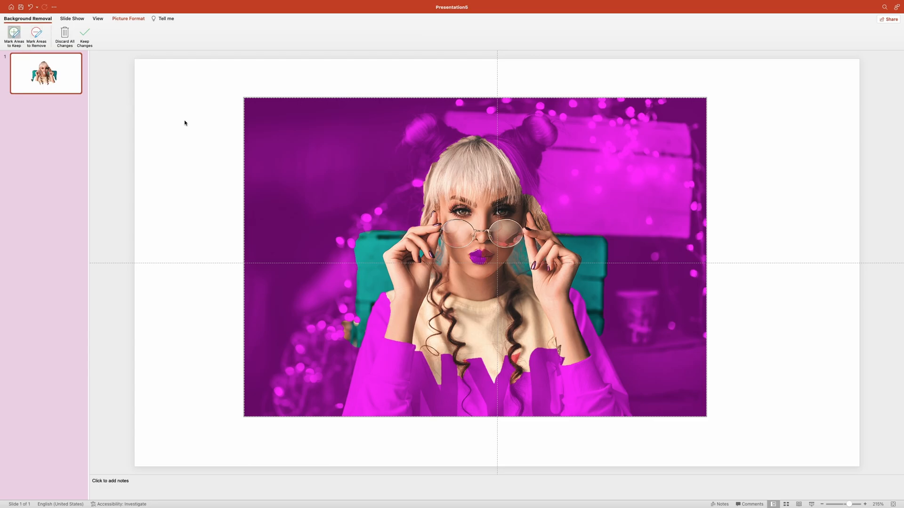
mouse_move(388, 142)
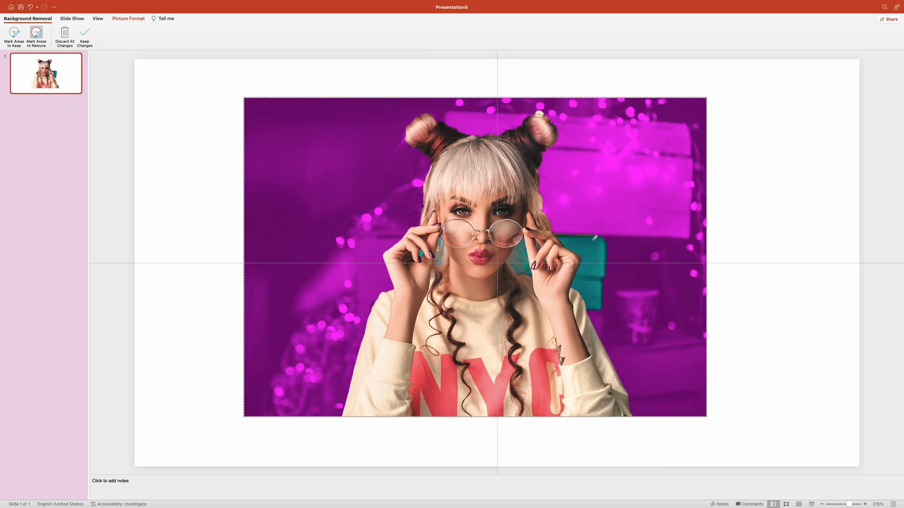
Step: Mark the leftover teal patch beside her shoulder as background to remove
left_click(863, 503)
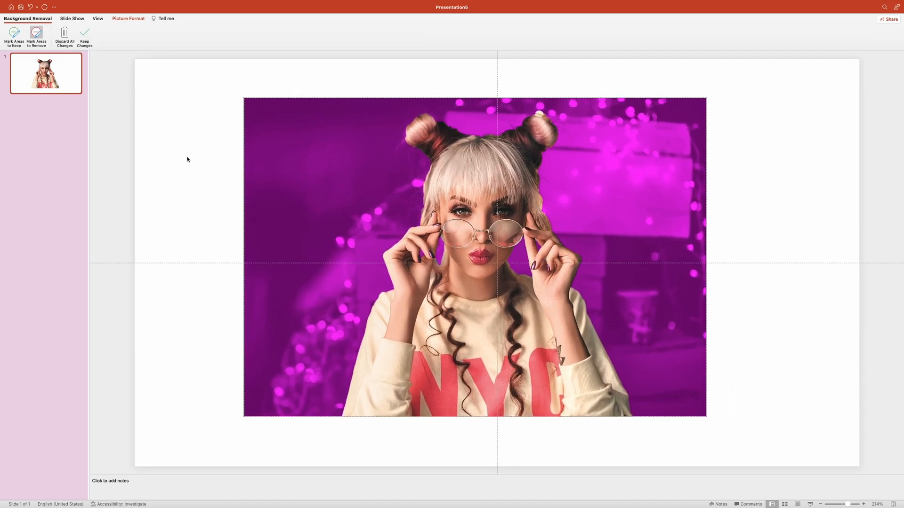
Step: Keep the background-removal changes and zoom in to inspect the cutout edges
left_click(84, 38)
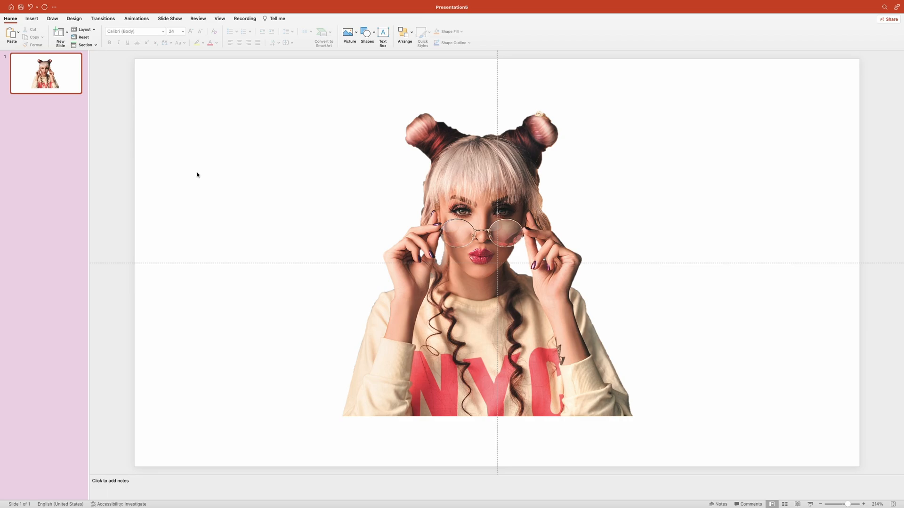
left_click(864, 503)
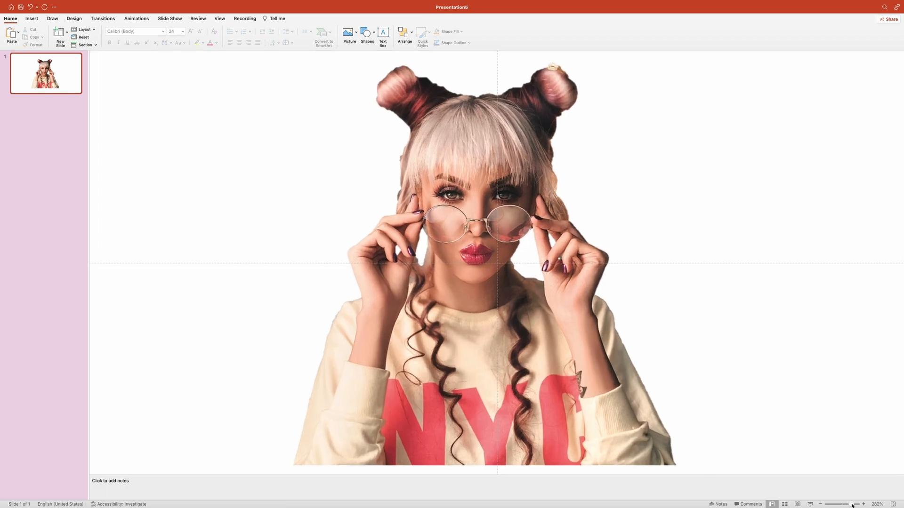
left_click(863, 504)
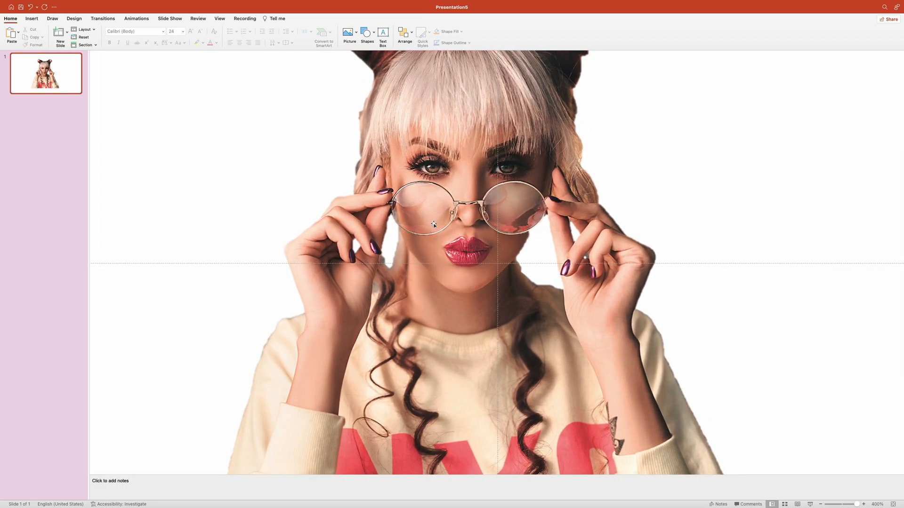
left_click_drag(435, 225, 427, 206)
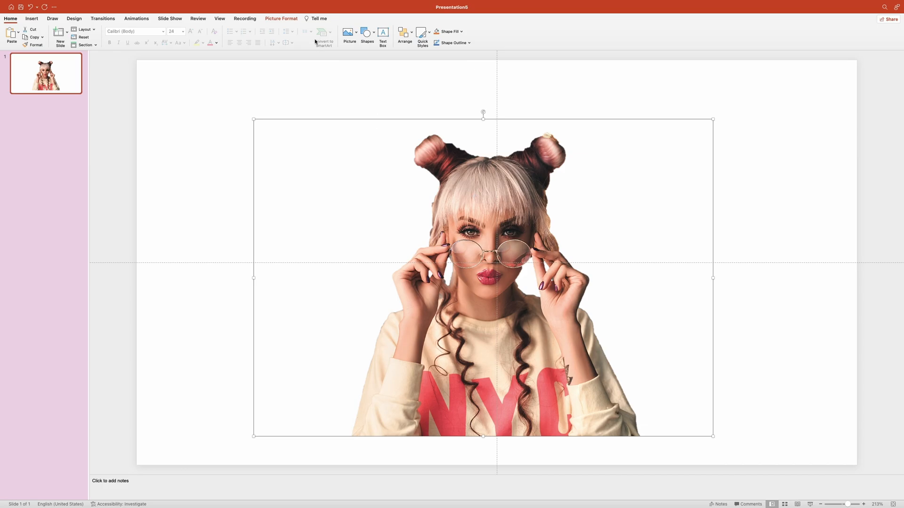
Step: Show the Format Picture pane via Artistic Effects Options for the cutout photo
left_click(281, 18)
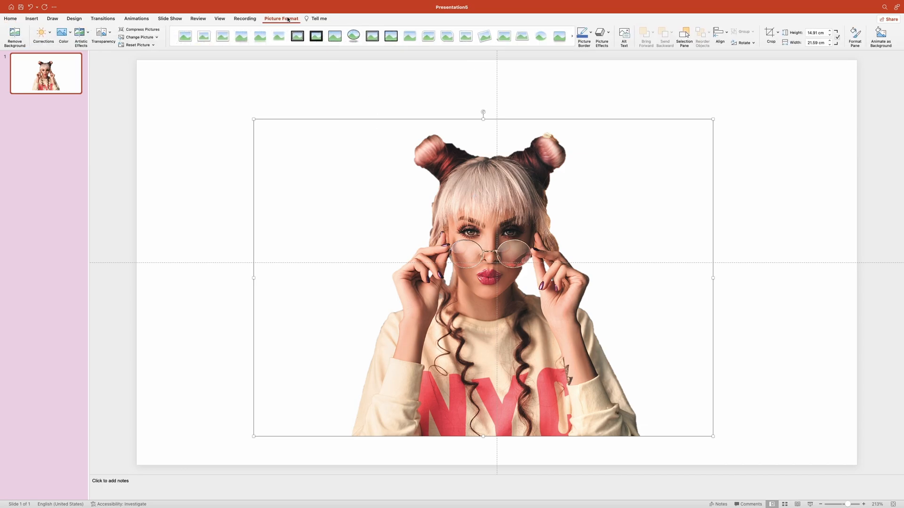
left_click(81, 35)
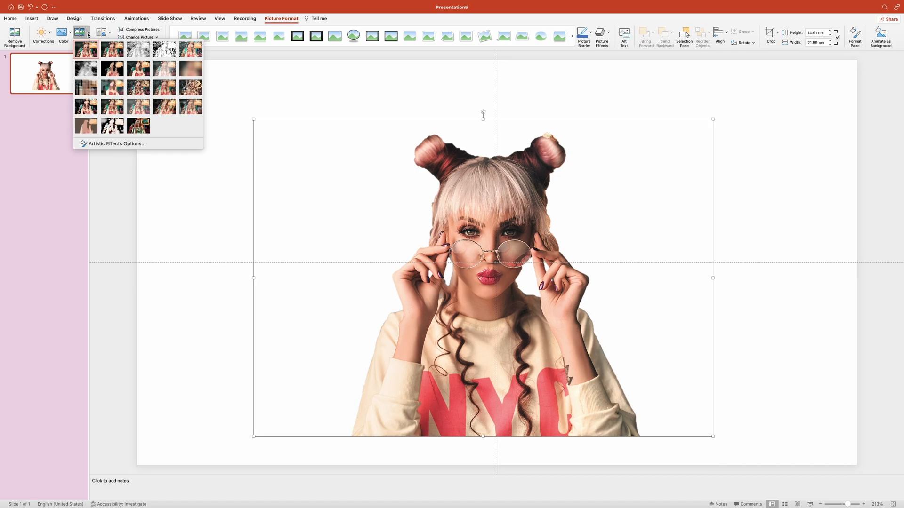
left_click(116, 143)
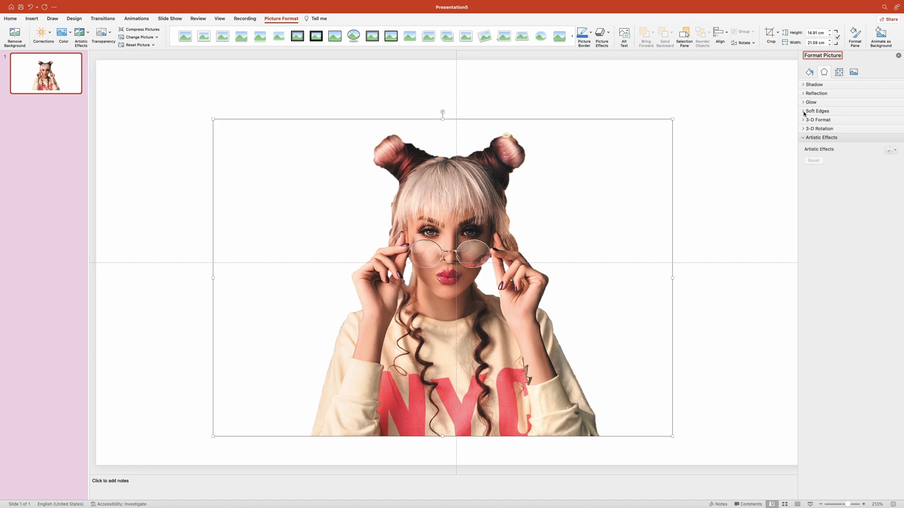
Step: Set the photo's Soft Edges size to 1 pt in the Format Picture pane
left_click(817, 111)
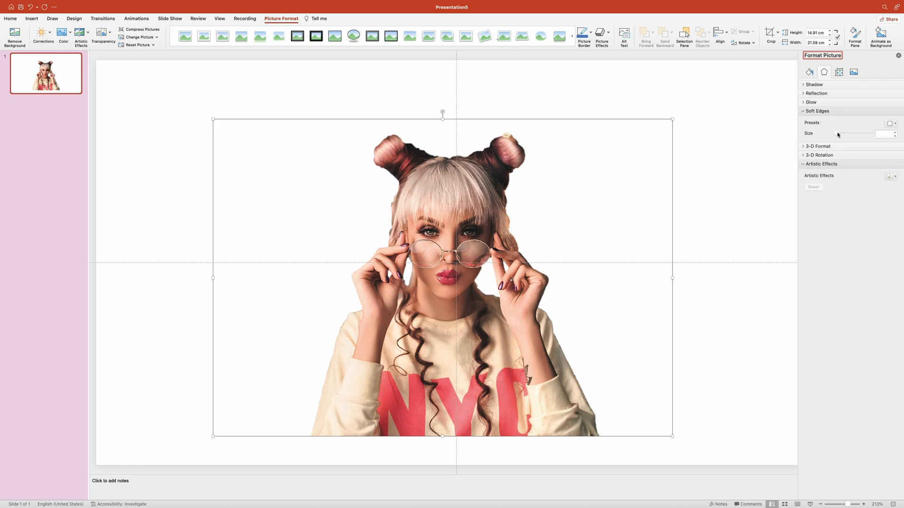
left_click(884, 133)
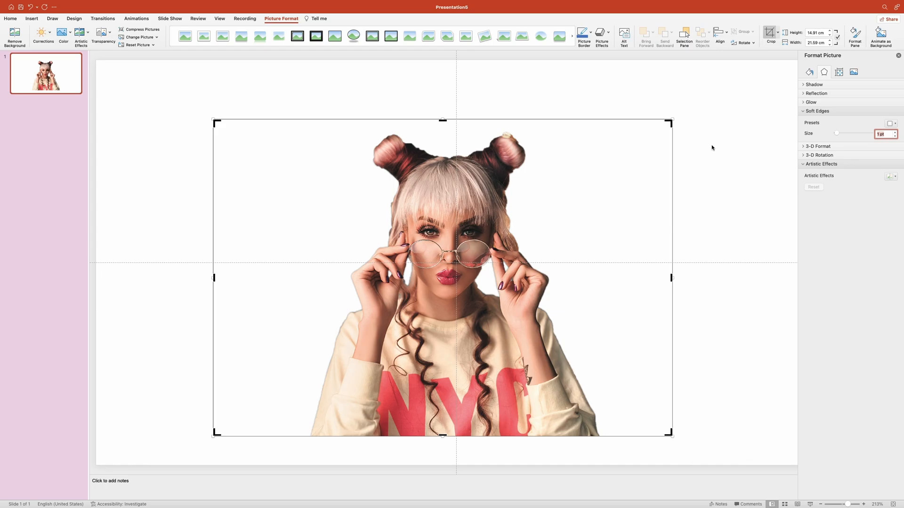
Step: Crop the photo inward from its sides and top to remove blank space
left_click_drag(670, 277, 600, 278)
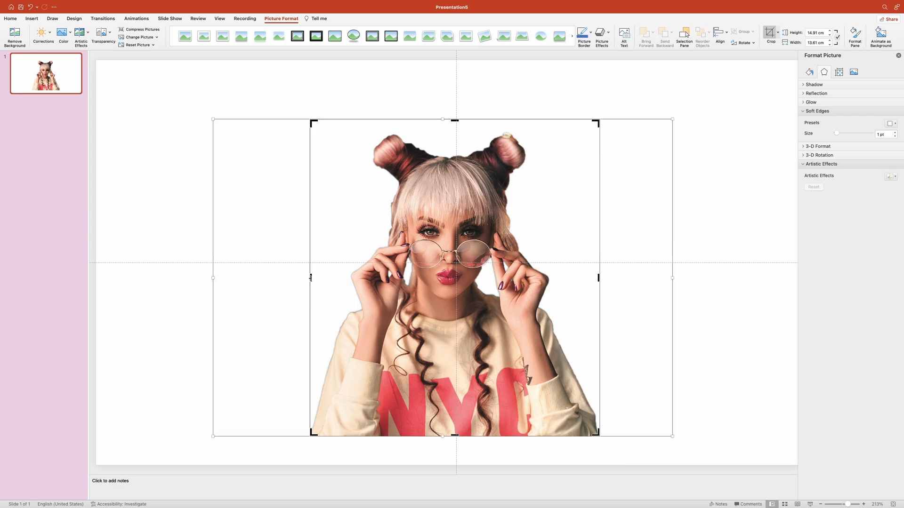
left_click_drag(454, 120, 453, 133)
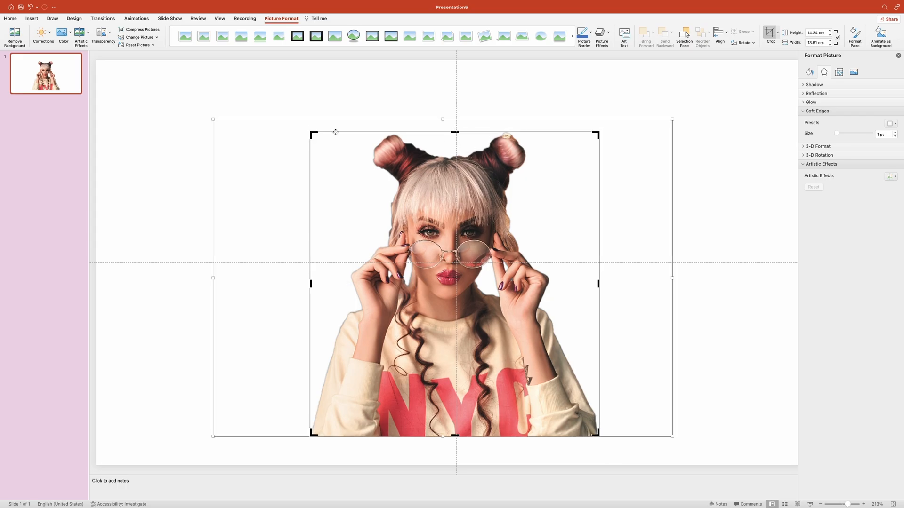
mouse_move(186, 173)
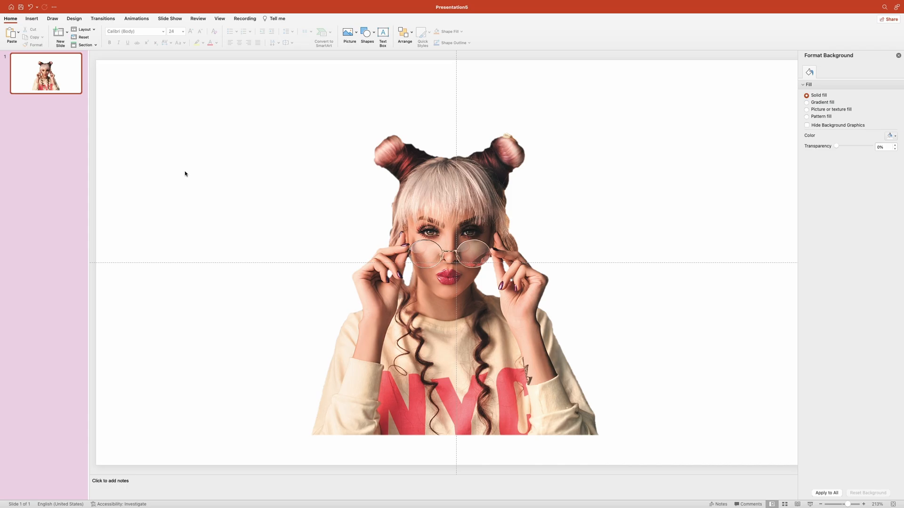
Step: Add a new second slide and insert the neon lights photo onto it
right_click(46, 74)
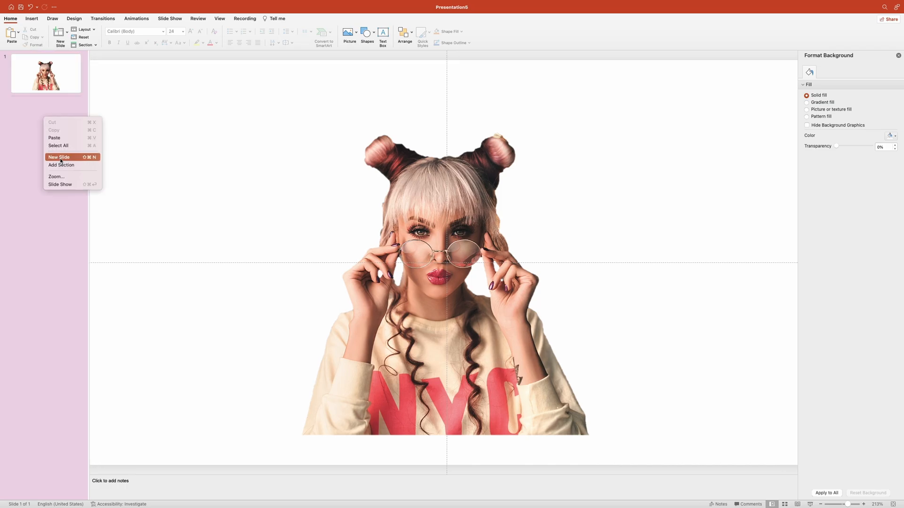
left_click(59, 157)
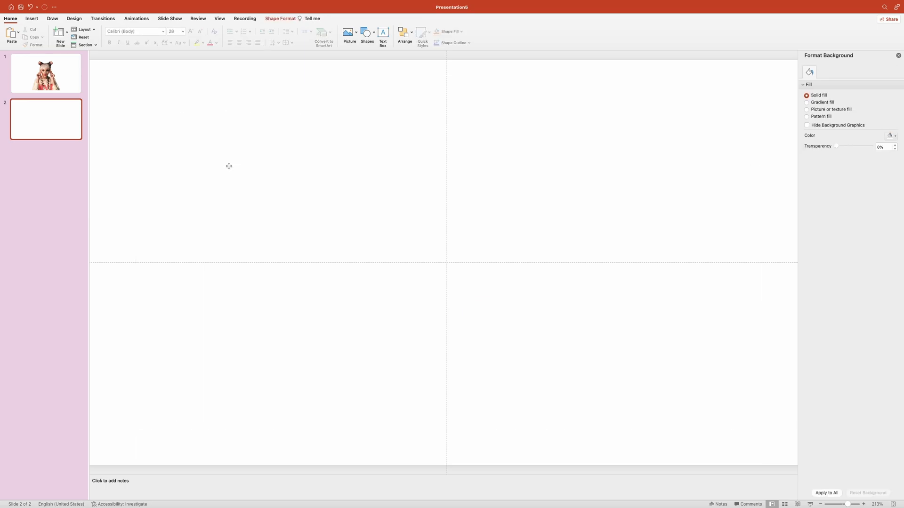
left_click(349, 35)
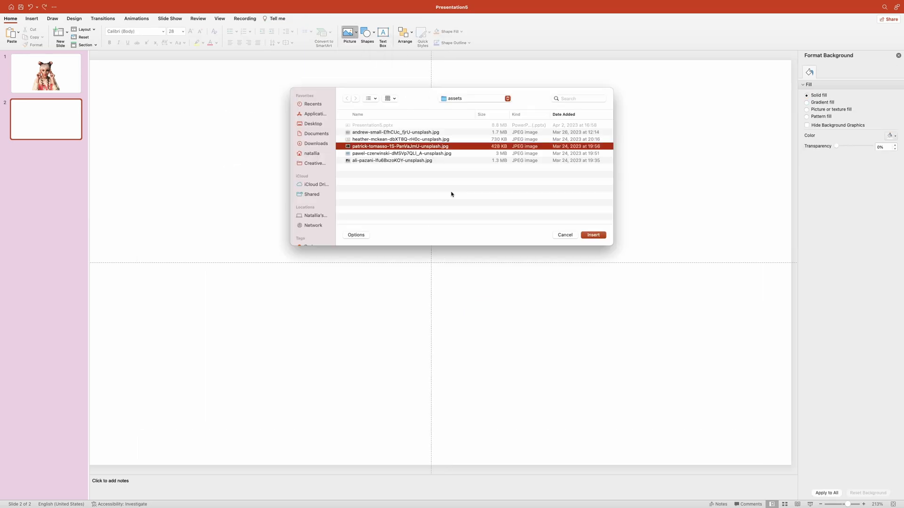
left_click(592, 234)
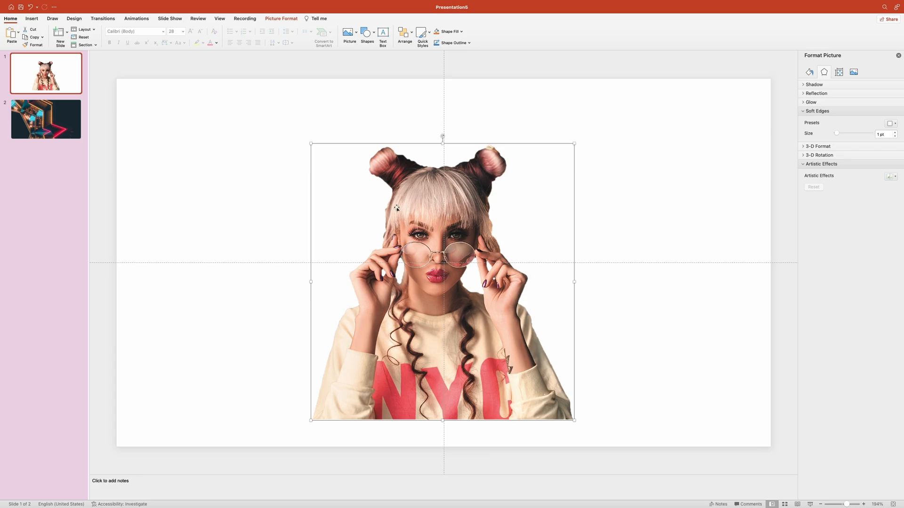
Step: Paste the cropped woman's photo onto slide 2, enlarge it and rest it on the bottom edge
left_click(45, 119)
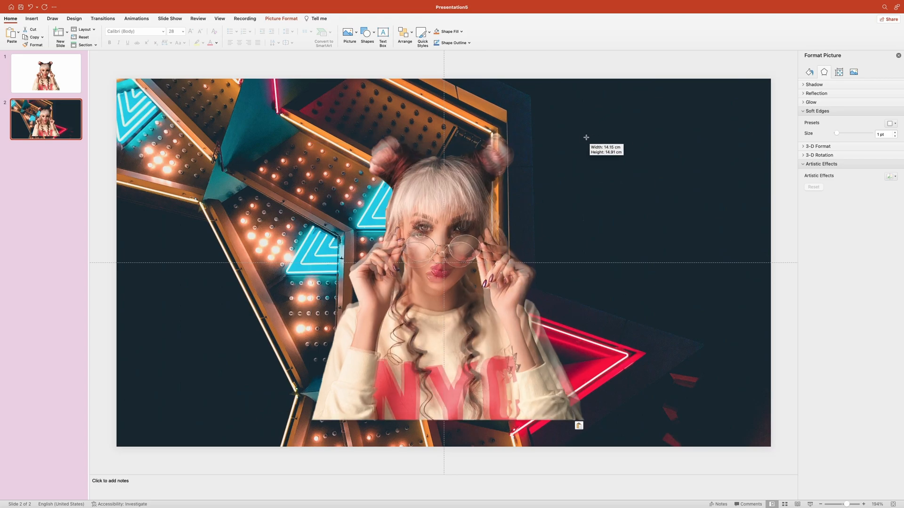
left_click_drag(585, 137, 484, 210)
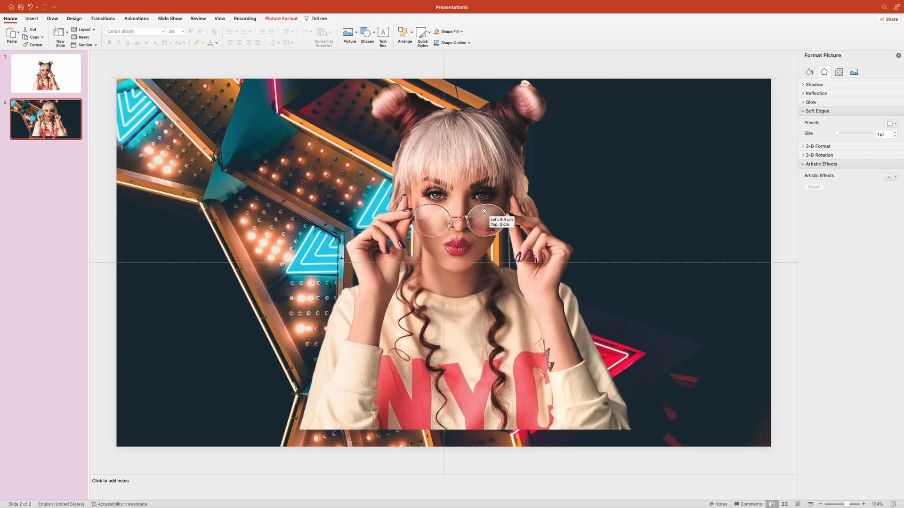
left_click_drag(484, 210, 472, 227)
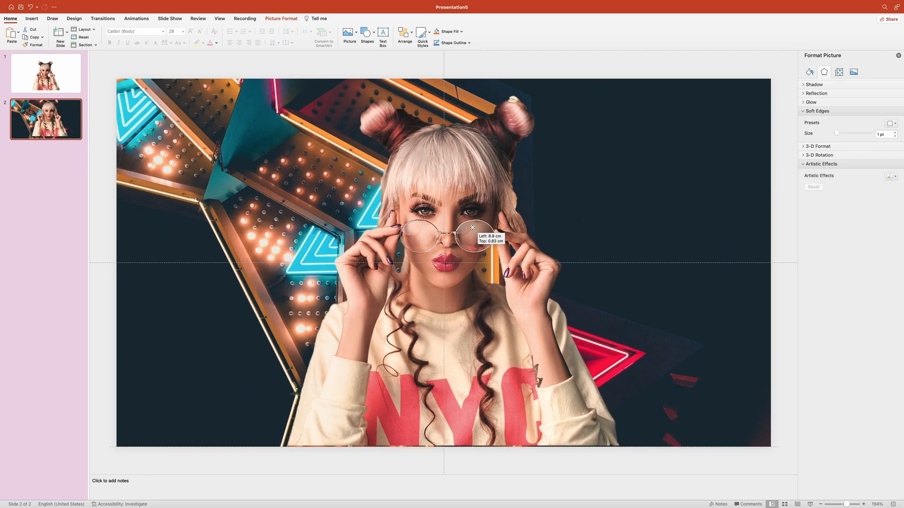
left_click_drag(473, 227, 471, 228)
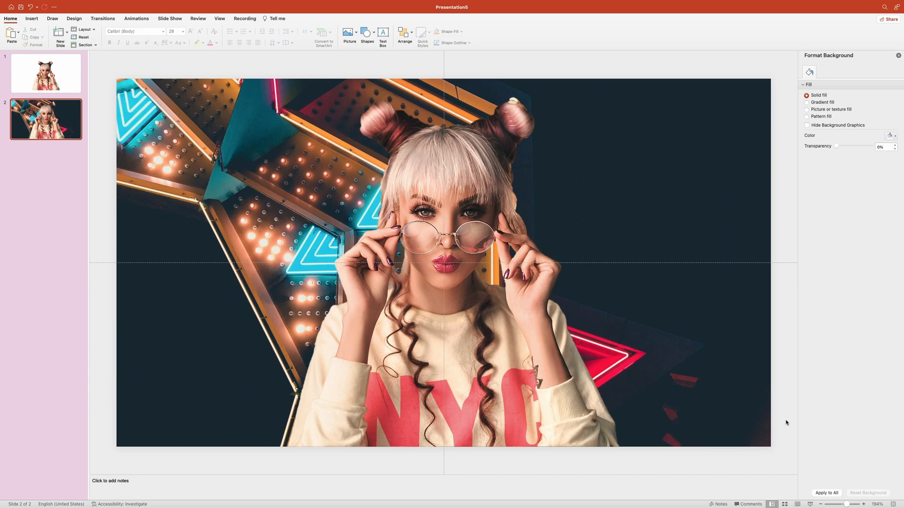
left_click(45, 74)
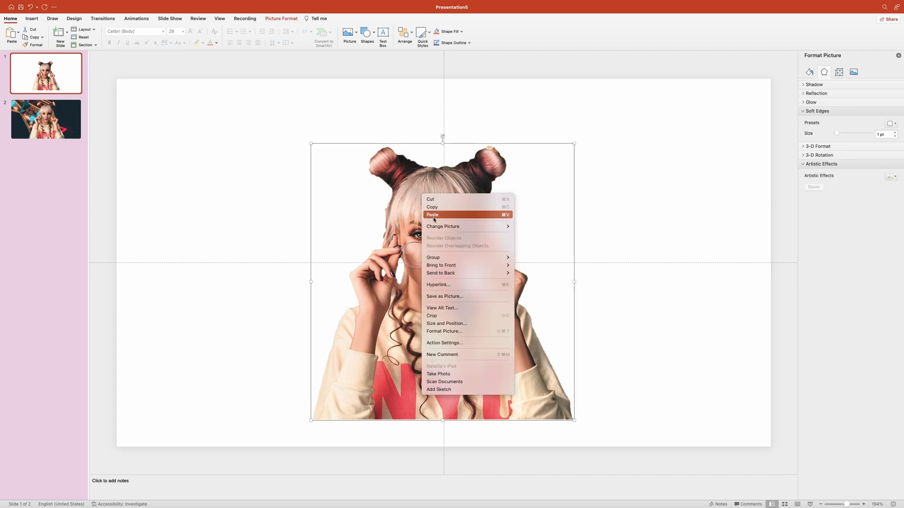
mouse_move(467, 297)
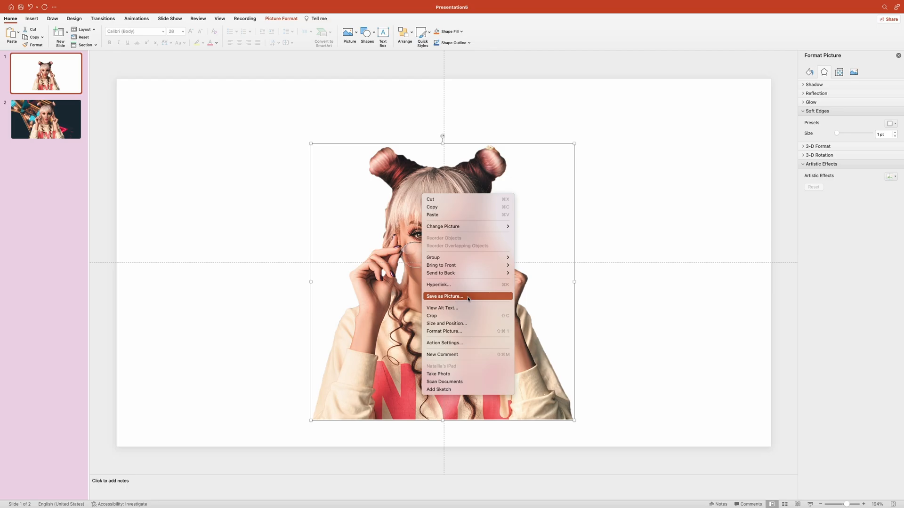
Step: Export the photo via Save as Picture to the Desktop in PNG format
left_click(445, 296)
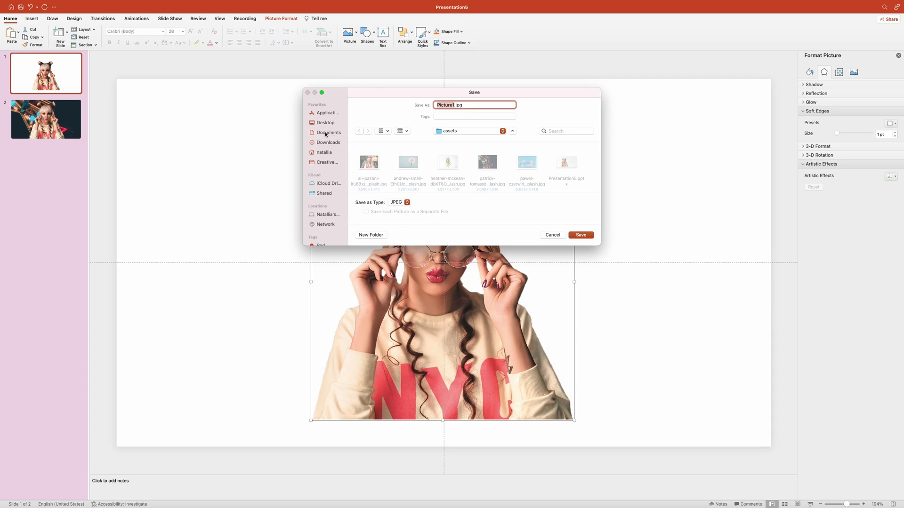
left_click(325, 122)
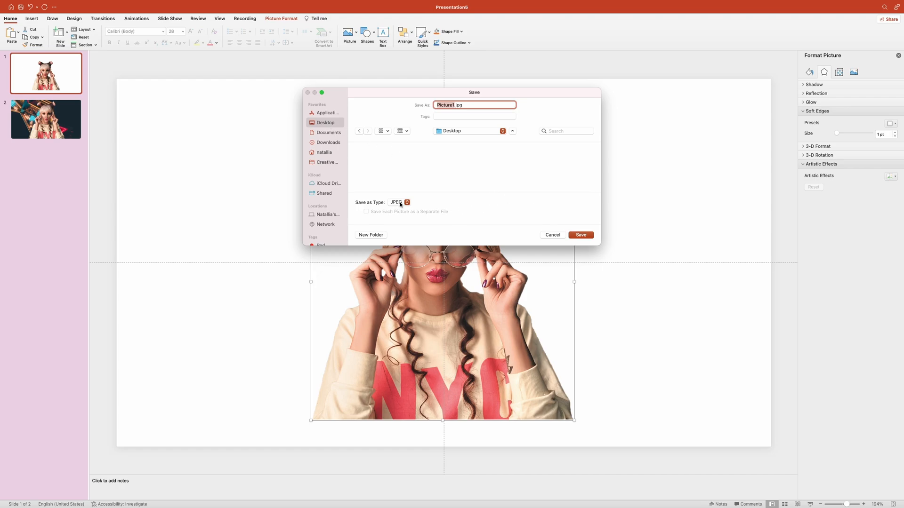
left_click(399, 203)
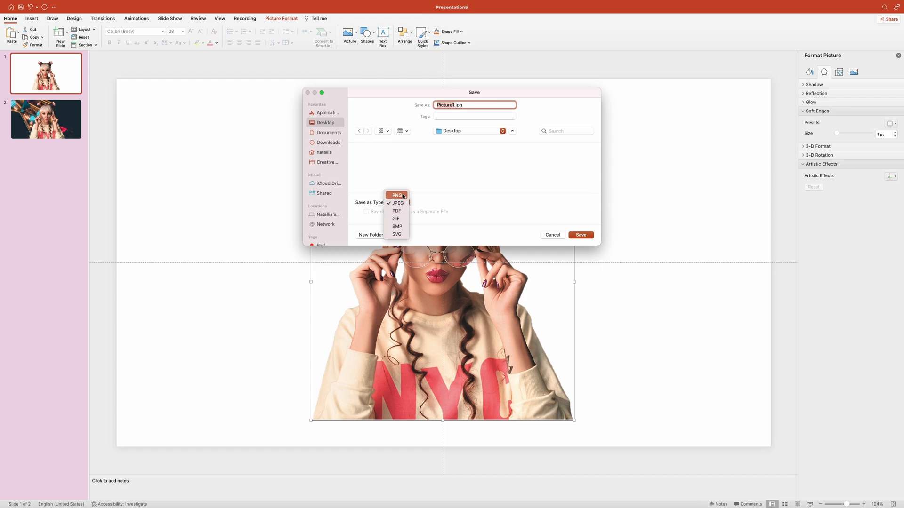
left_click(397, 195)
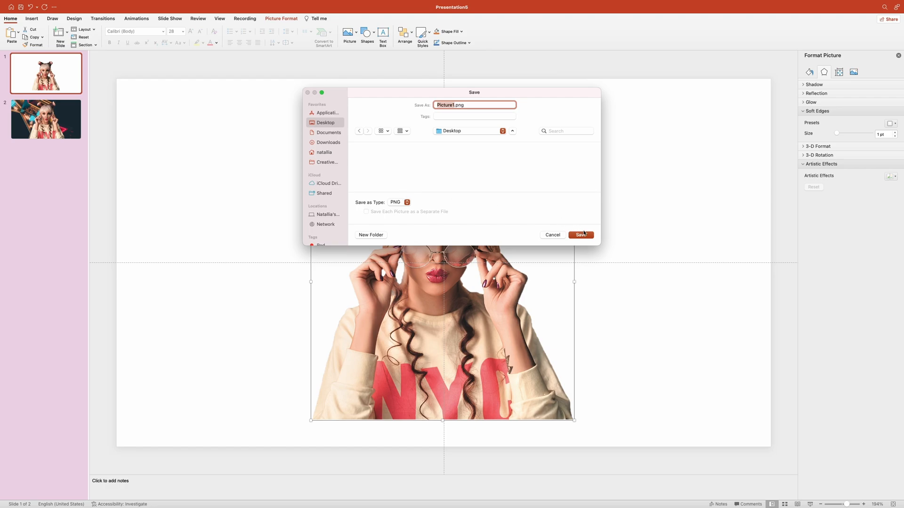
left_click(581, 234)
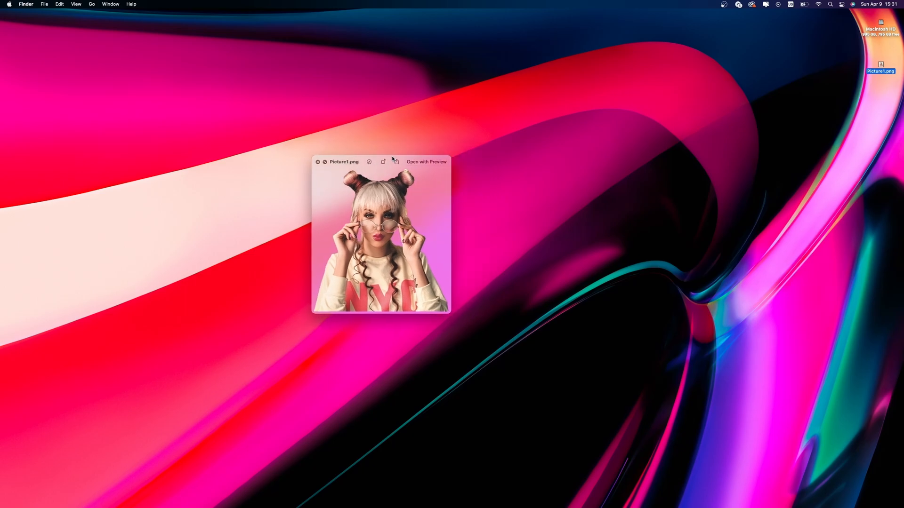
Step: Move the Quick Look preview of Picture1.png aside to check transparency against the wallpaper
left_click_drag(344, 161, 487, 148)
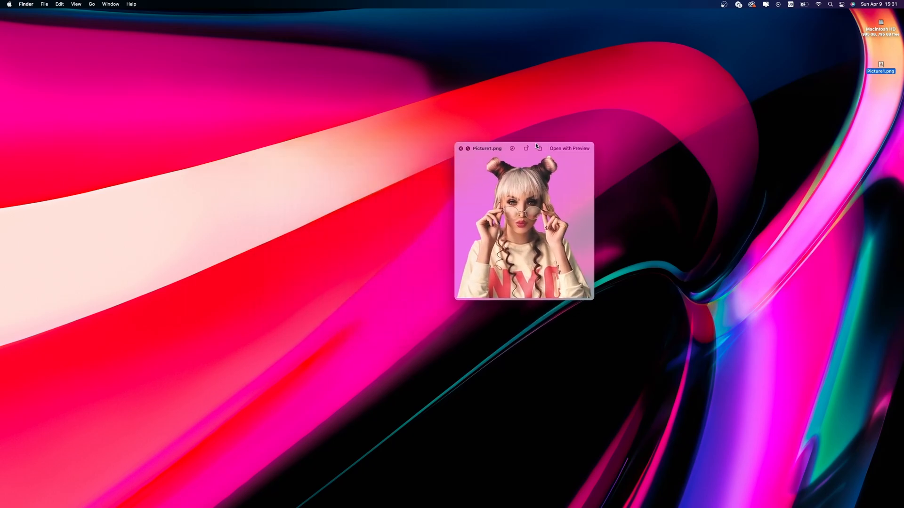